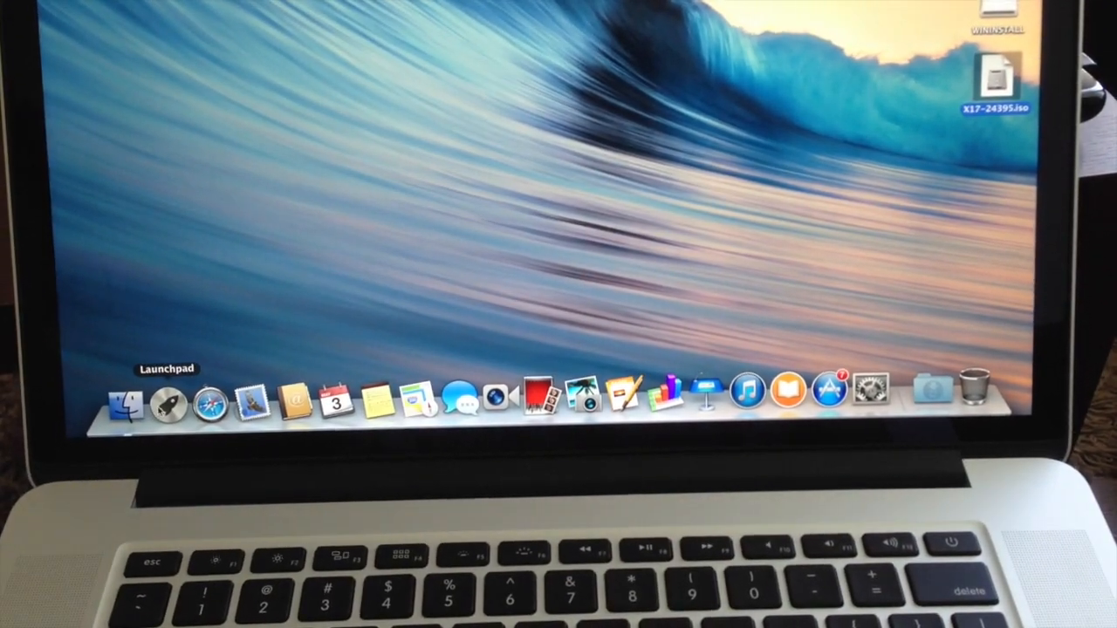
Step: Launch Boot Camp Assistant from the Dock so its introduction page appears
click(171, 405)
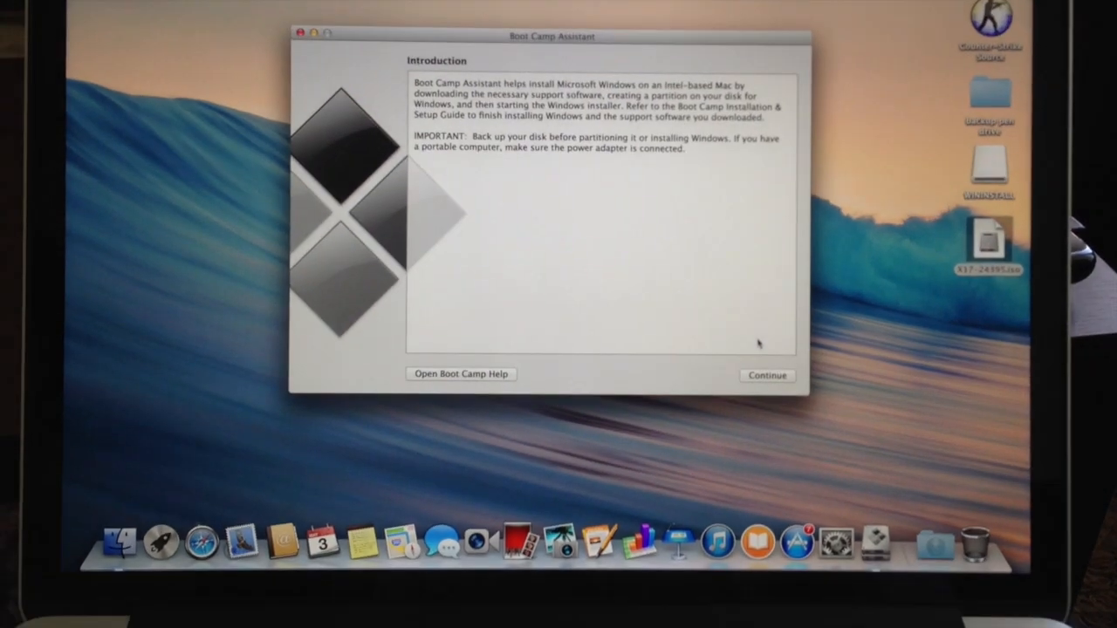
Step: Choose only 'Install Windows 7 or later version' and continue to the 371 GB OS X / 128 GB Windows partition page
click(766, 375)
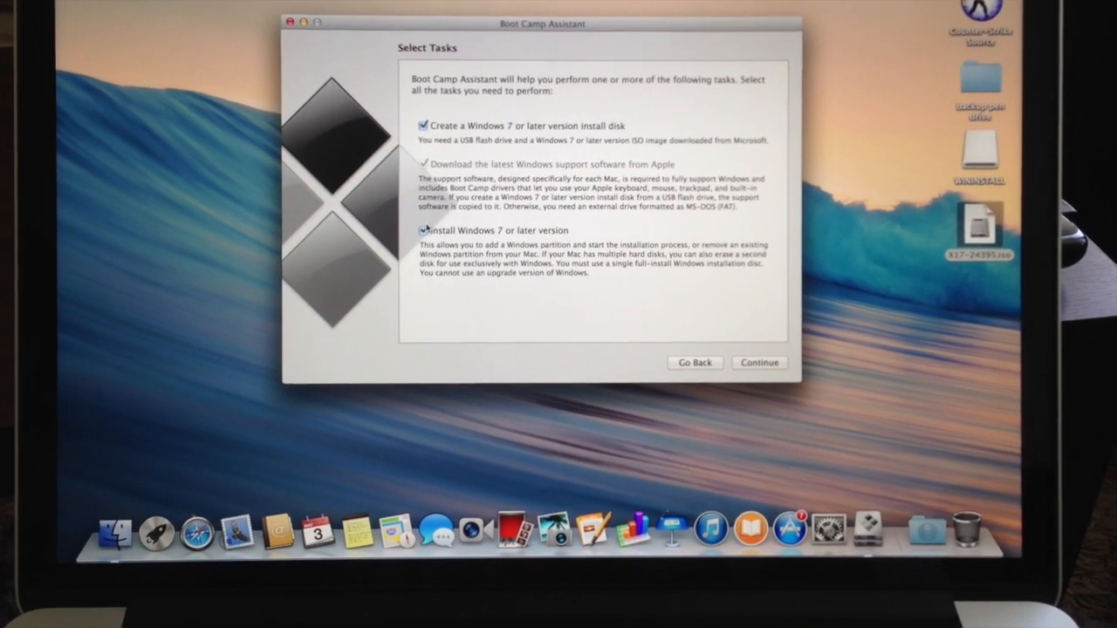
click(419, 234)
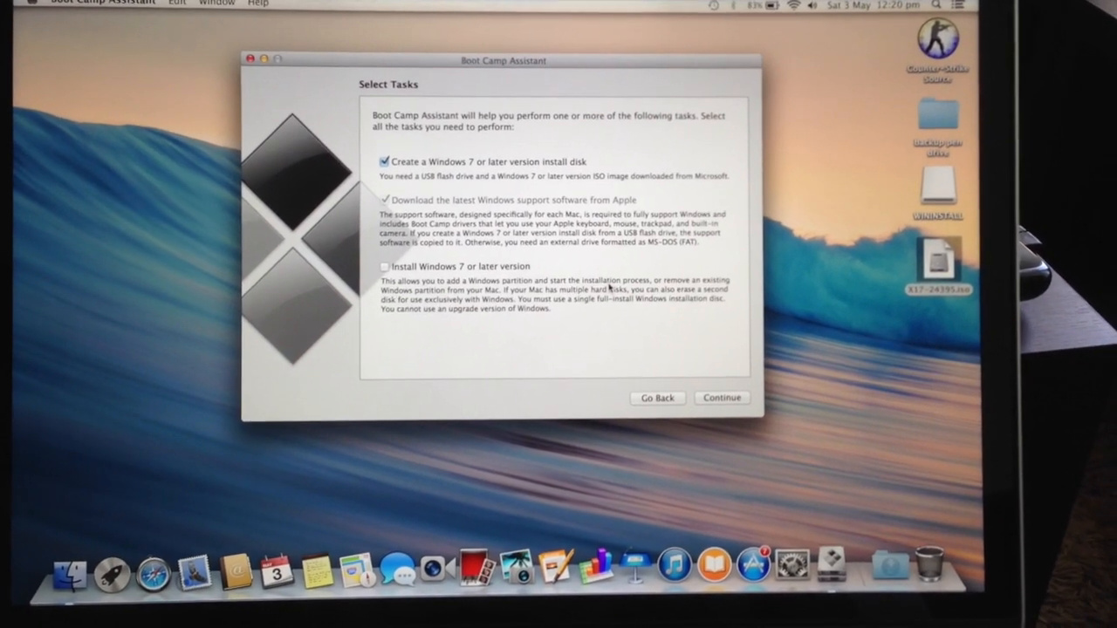
click(381, 160)
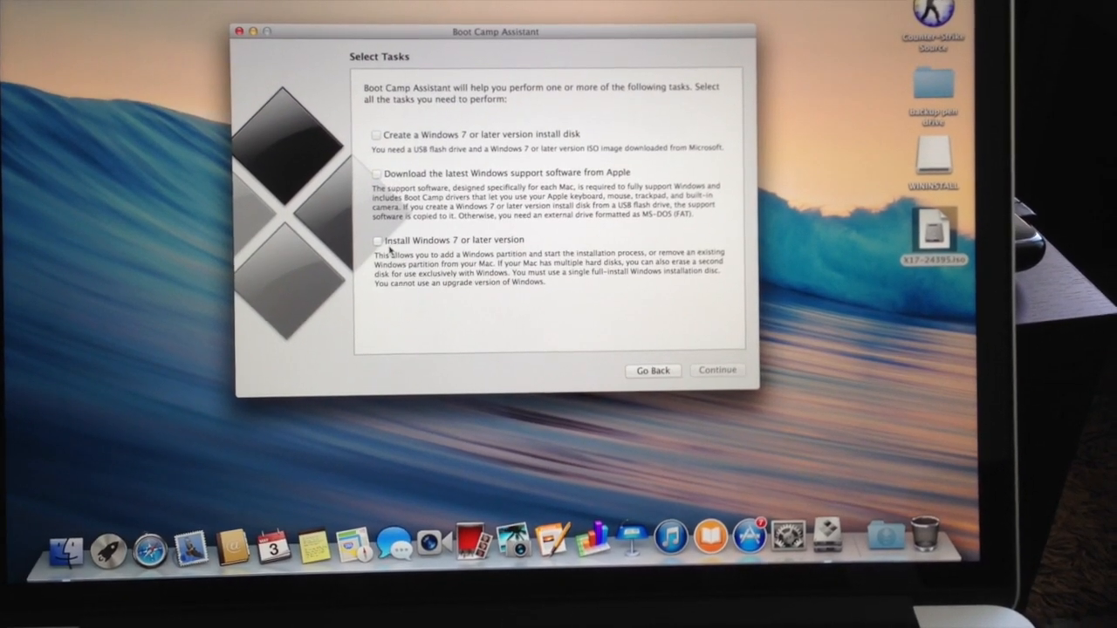
click(373, 237)
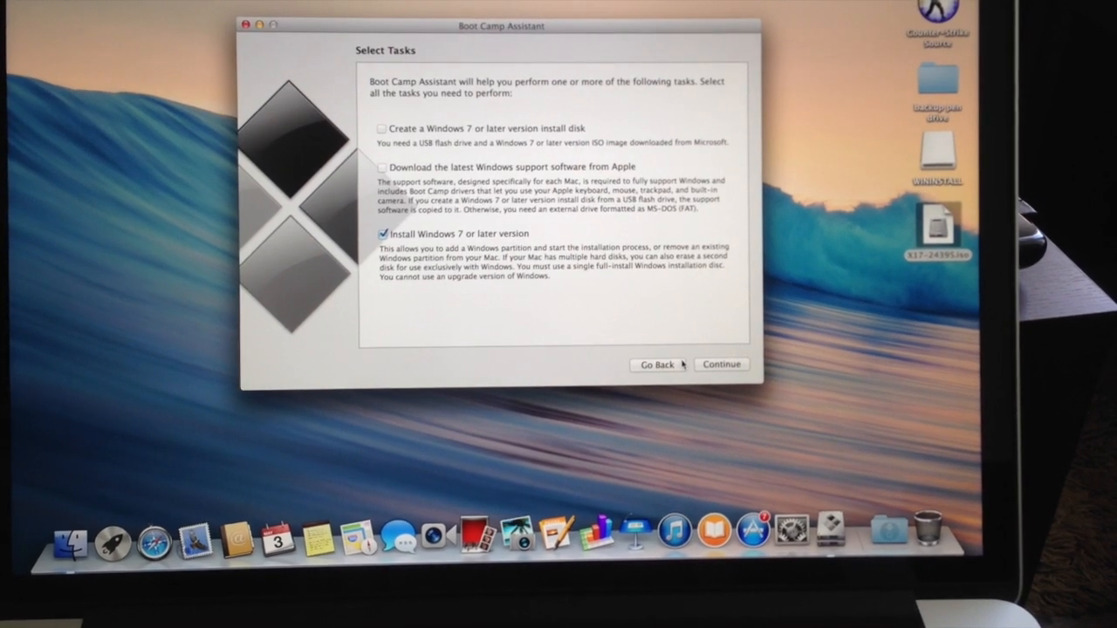
click(721, 364)
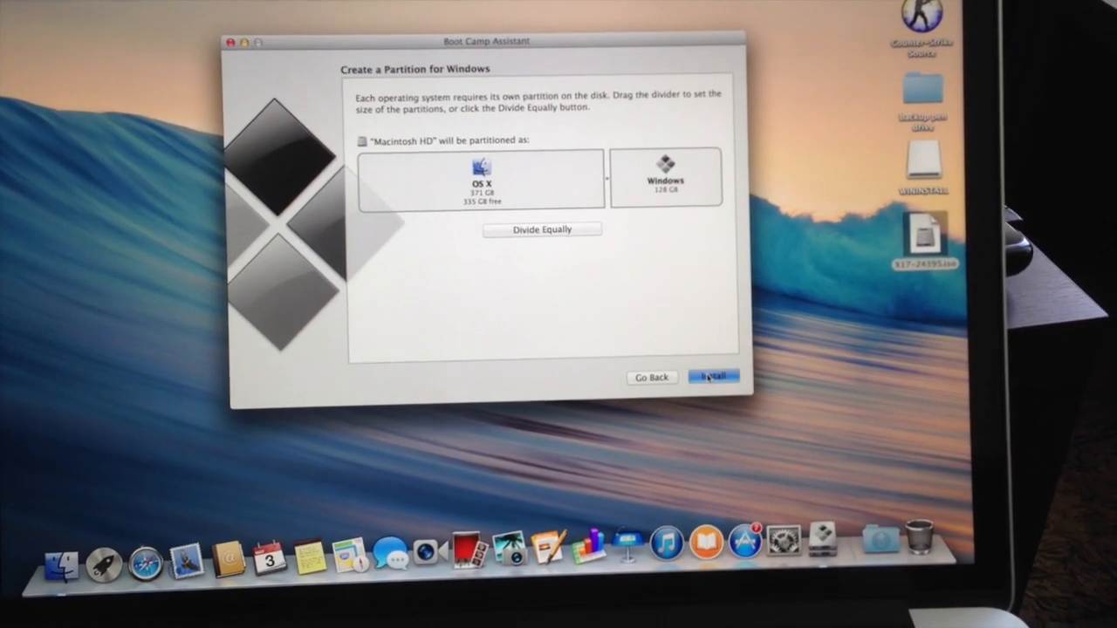
click(712, 377)
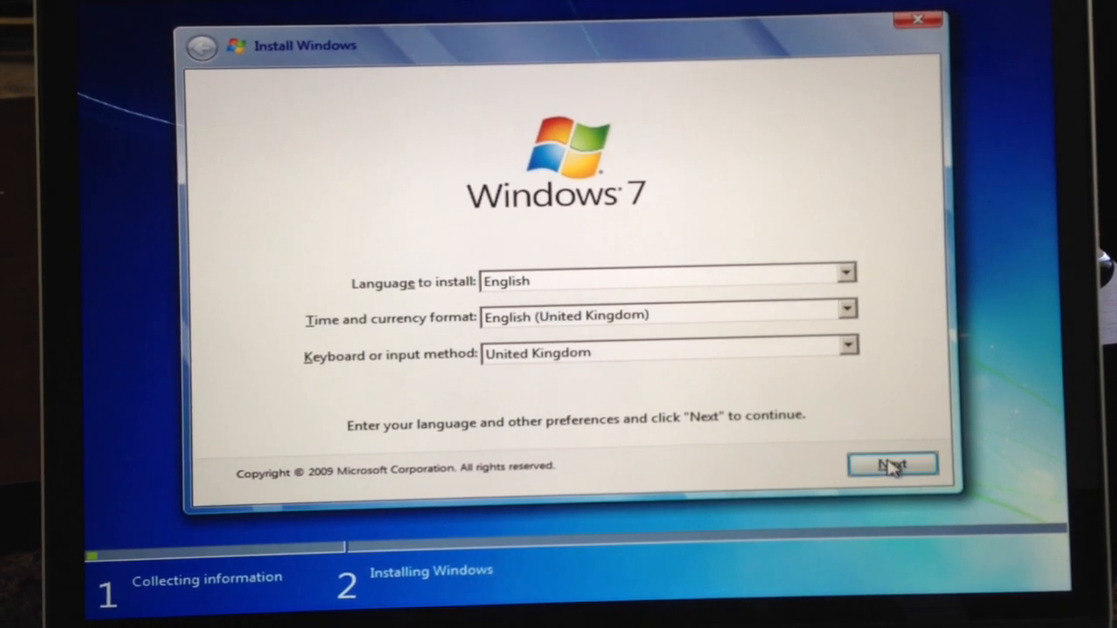
Step: Keep the language settings, select Windows 7 Ultimate and accept the license terms to reach the disk choice
click(890, 463)
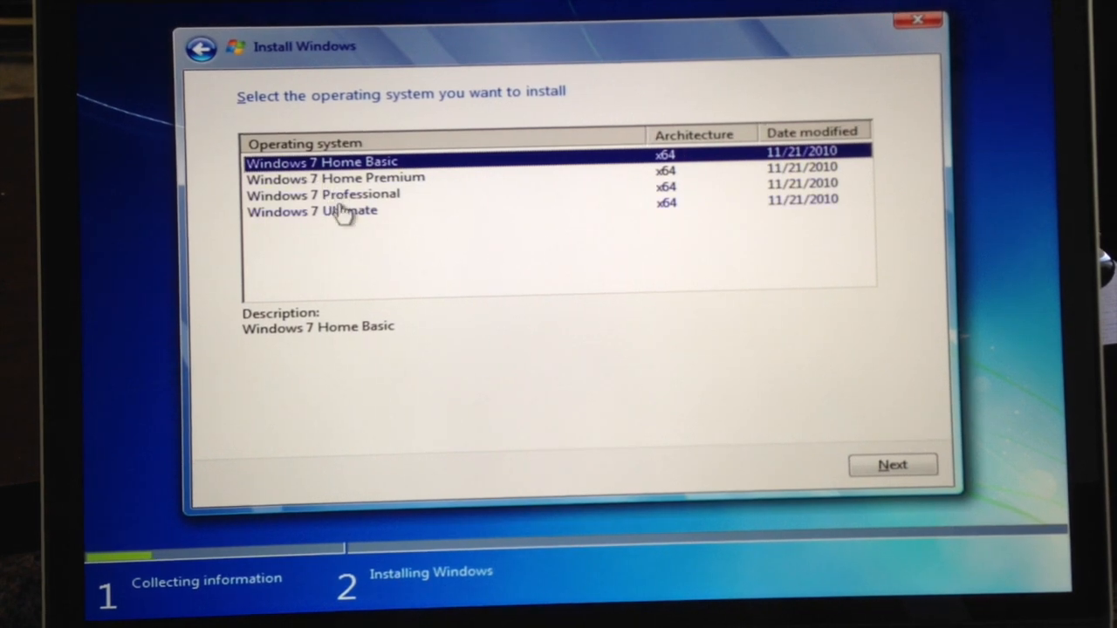
click(331, 210)
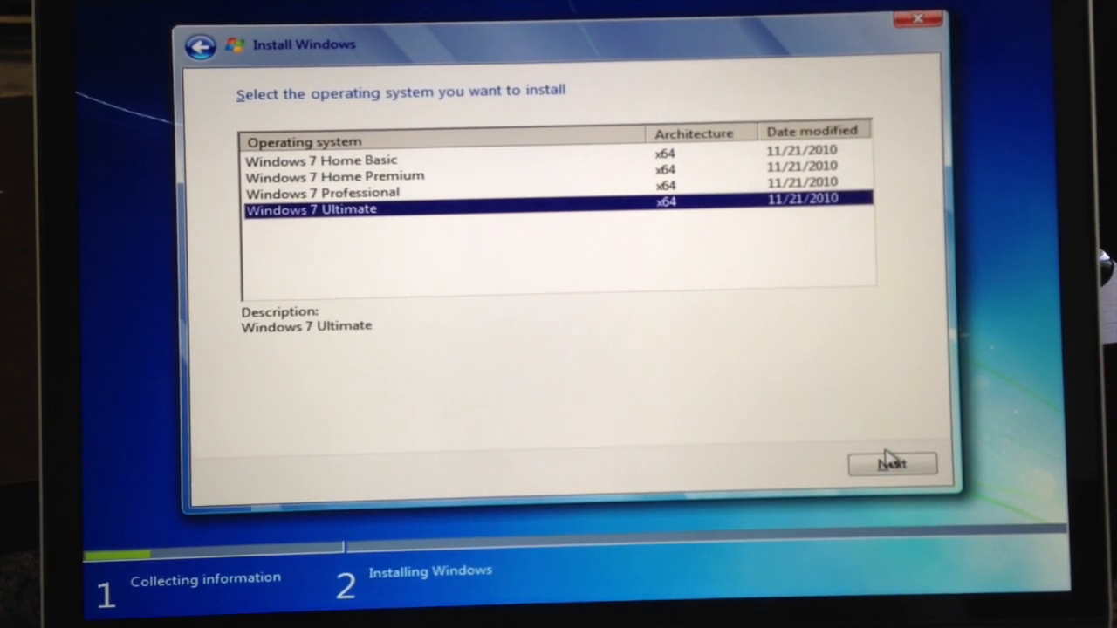
click(886, 461)
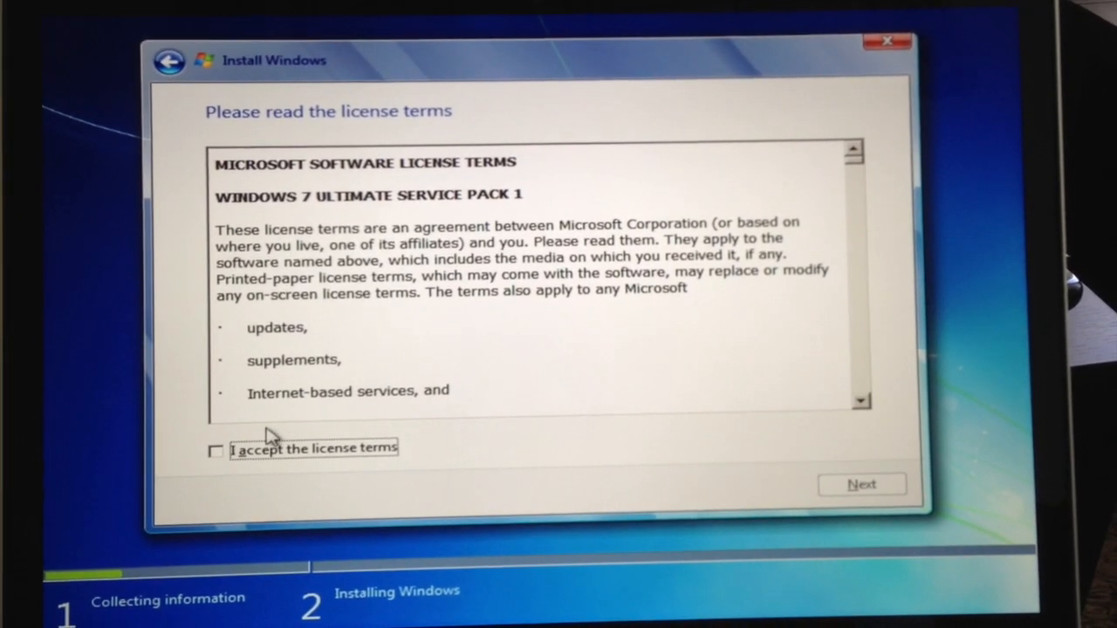
click(216, 451)
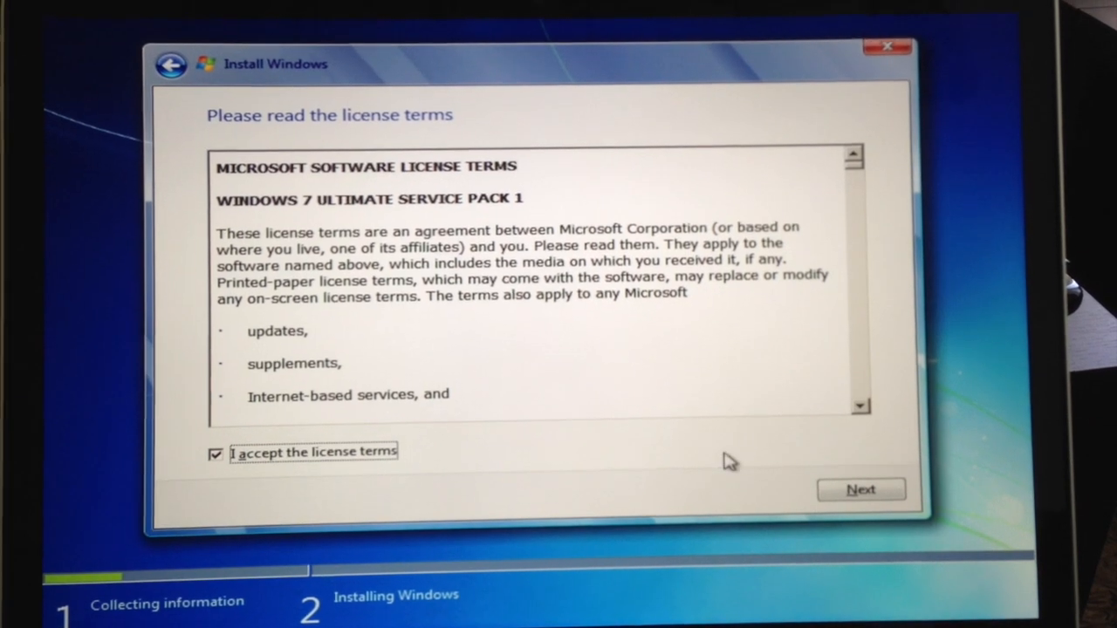
click(861, 489)
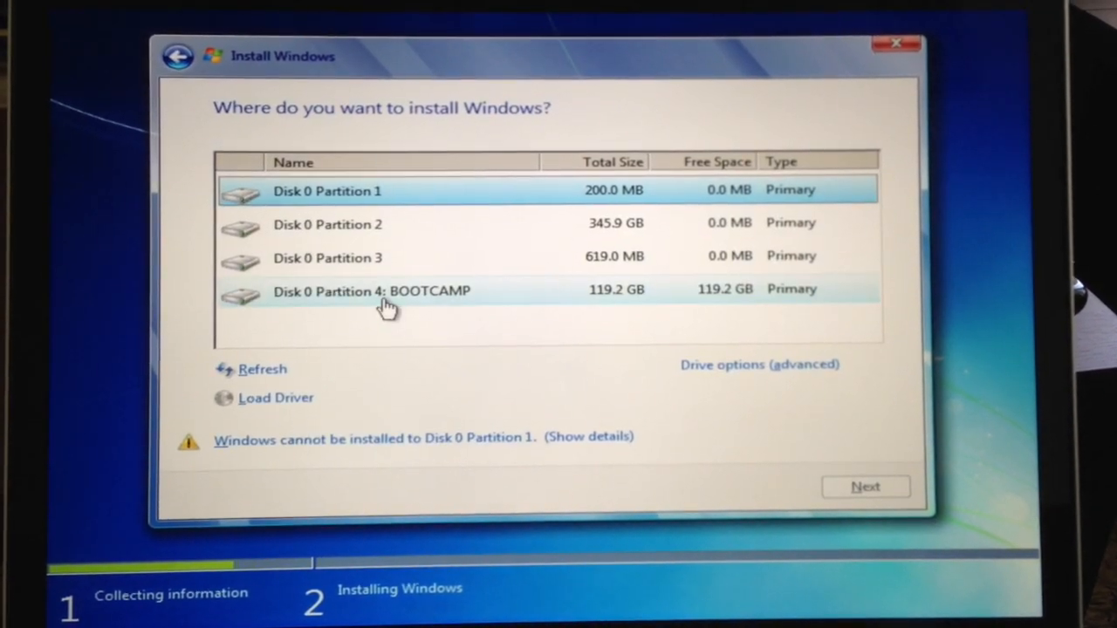
Step: Format the BOOTCAMP partition via the advanced drive options and start installing Windows onto Disk 0 Partition 4
click(387, 290)
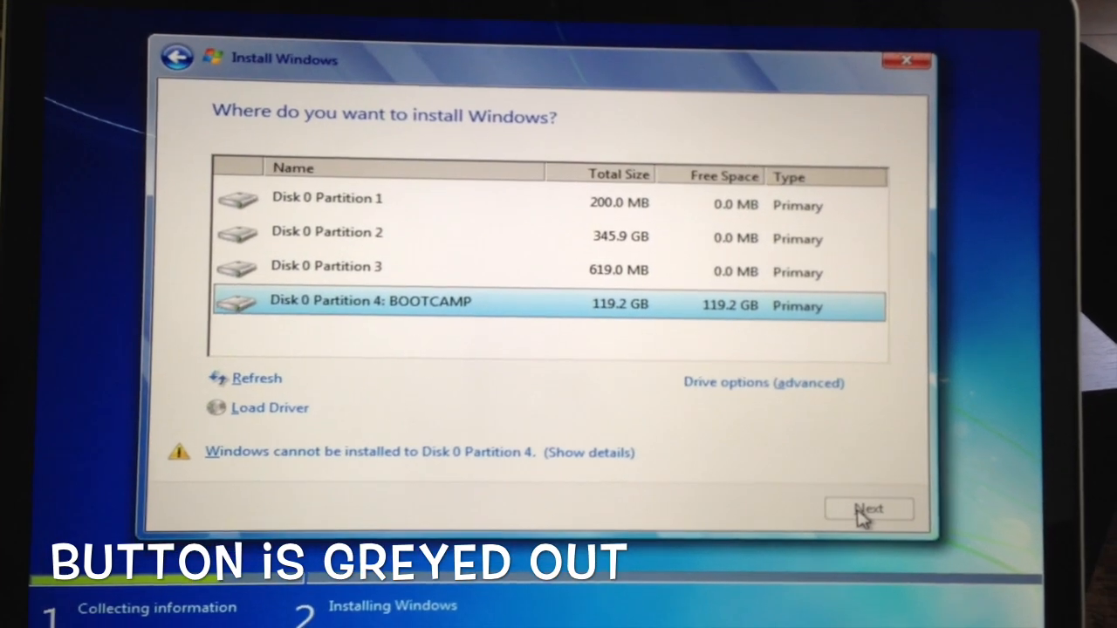
click(765, 382)
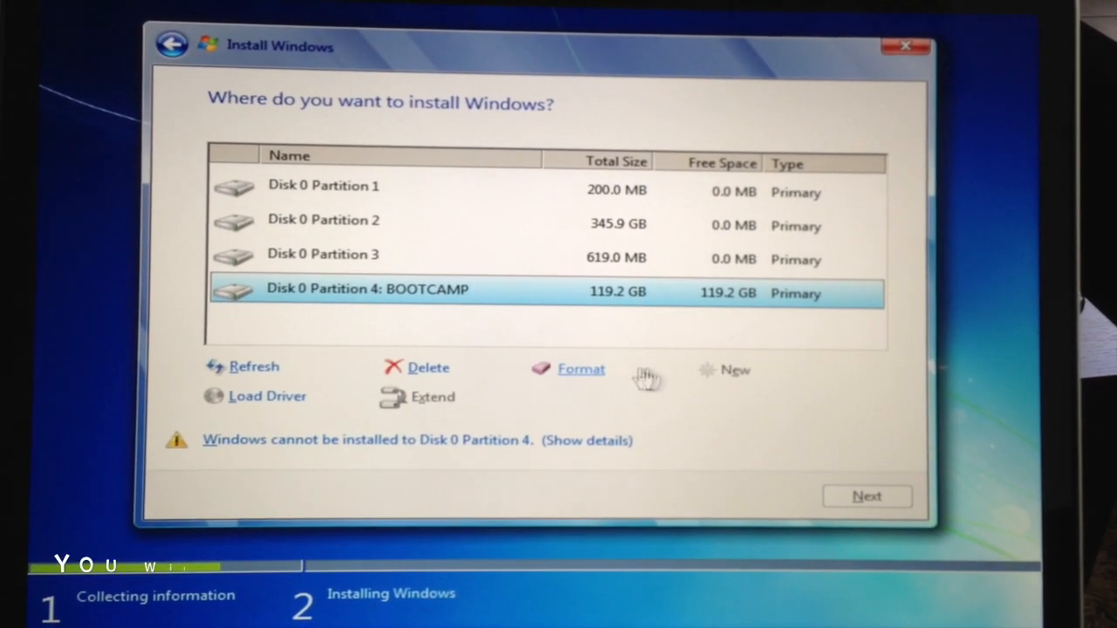
click(416, 367)
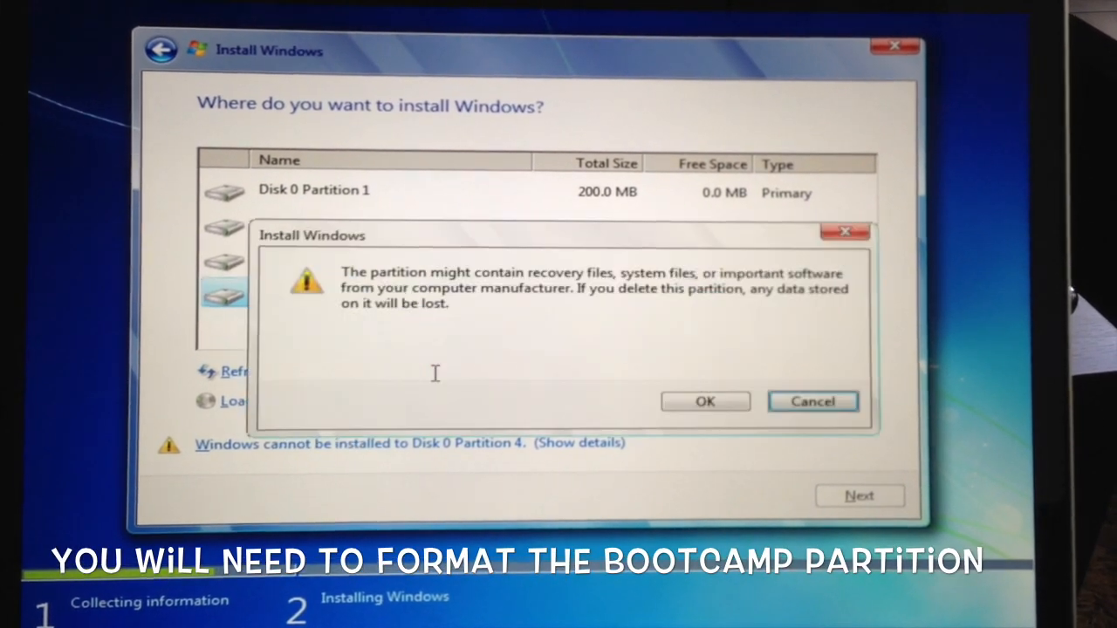
click(813, 401)
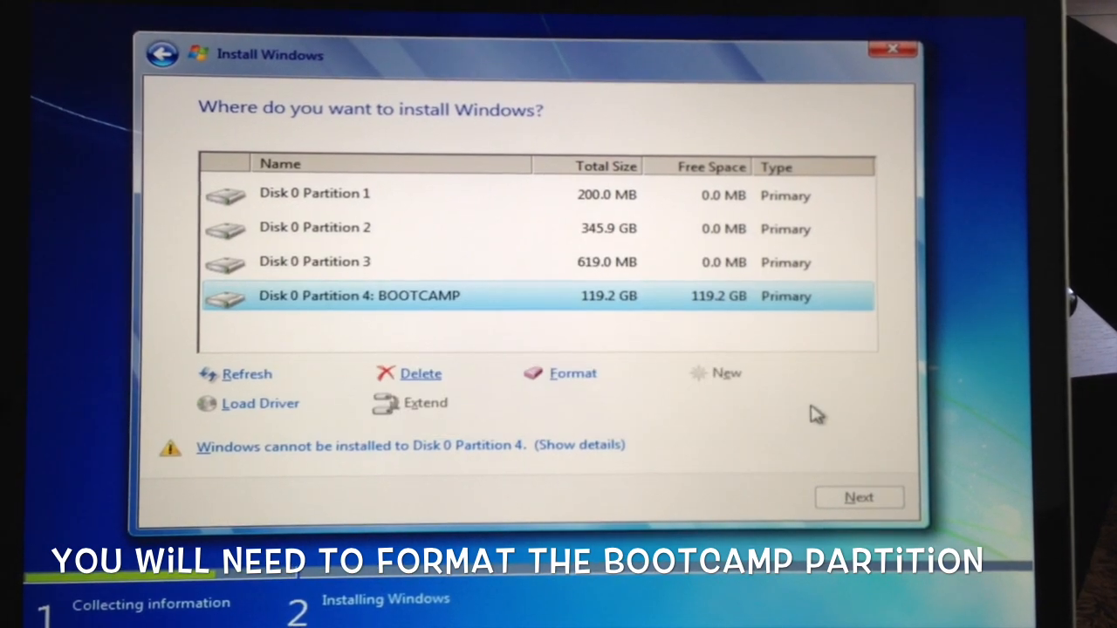
click(573, 373)
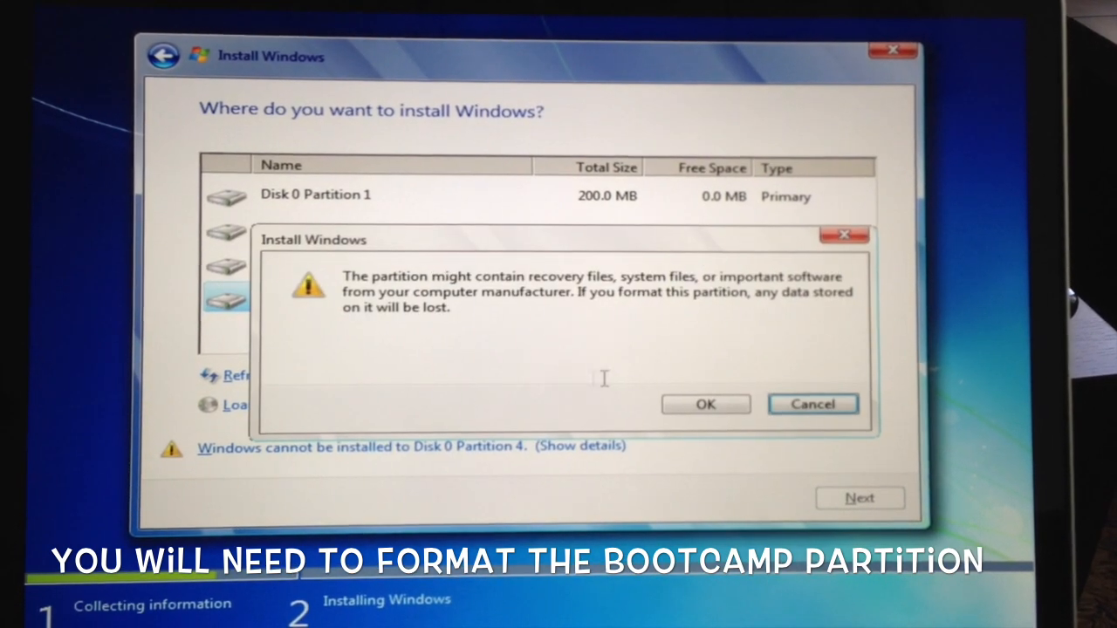
click(705, 403)
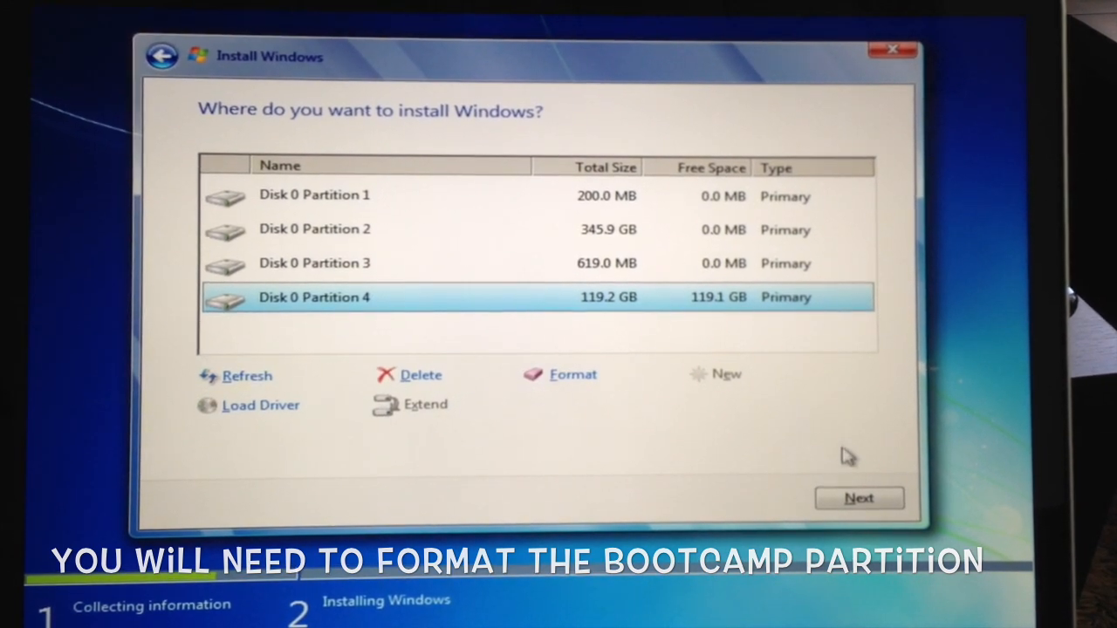
click(859, 497)
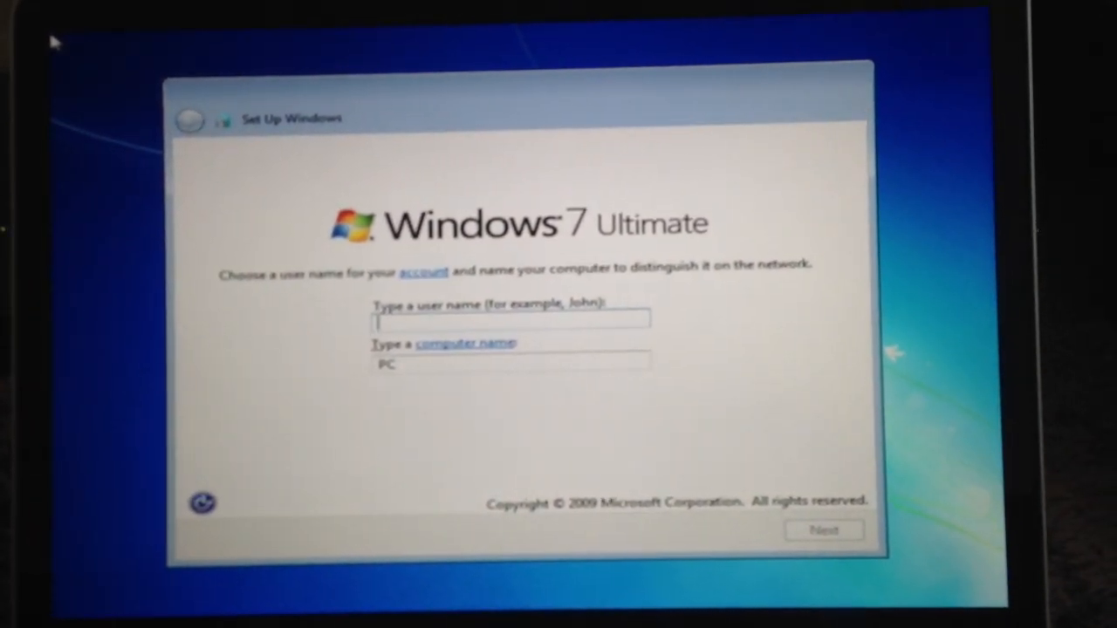
Step: Name the user J, skip the product key without auto-activation, choose Ask me later for updates and accept the date and time
text(J)
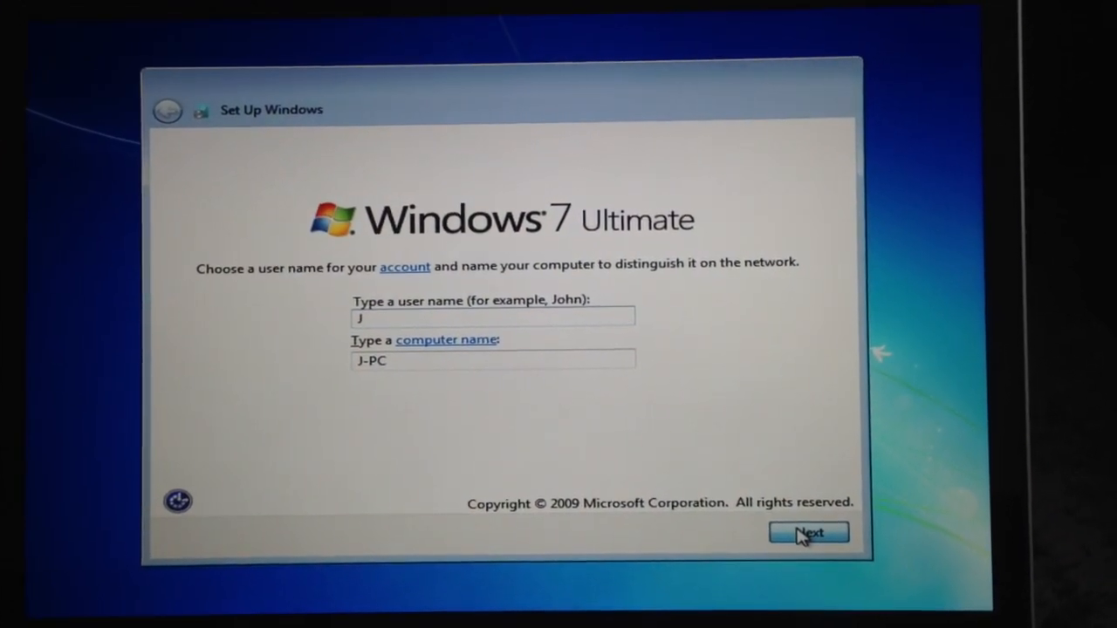
click(810, 532)
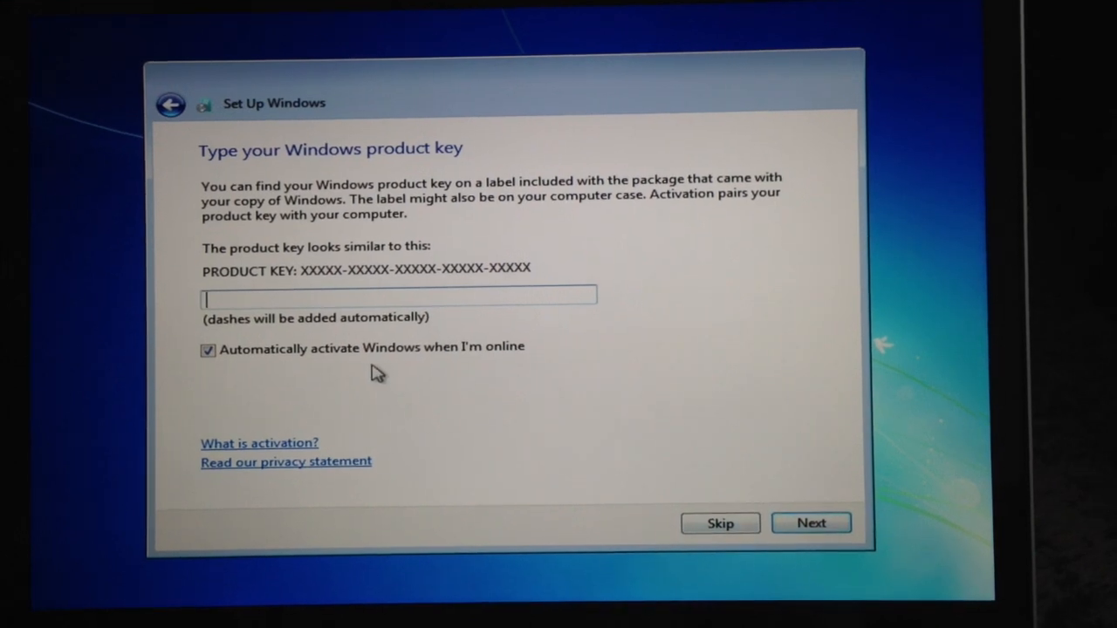
click(207, 349)
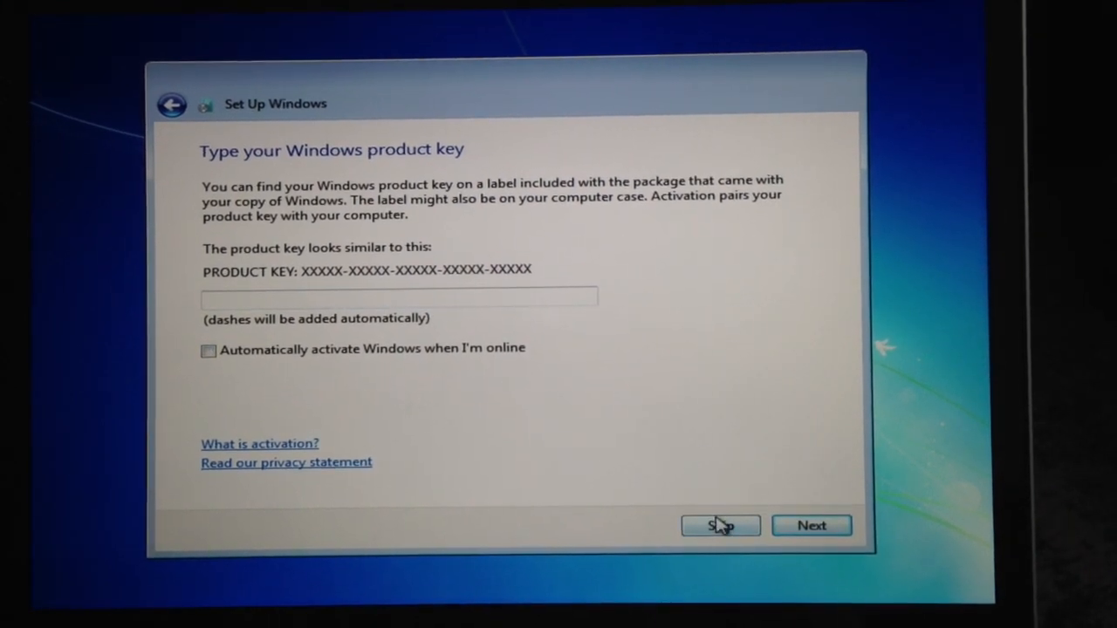
click(719, 525)
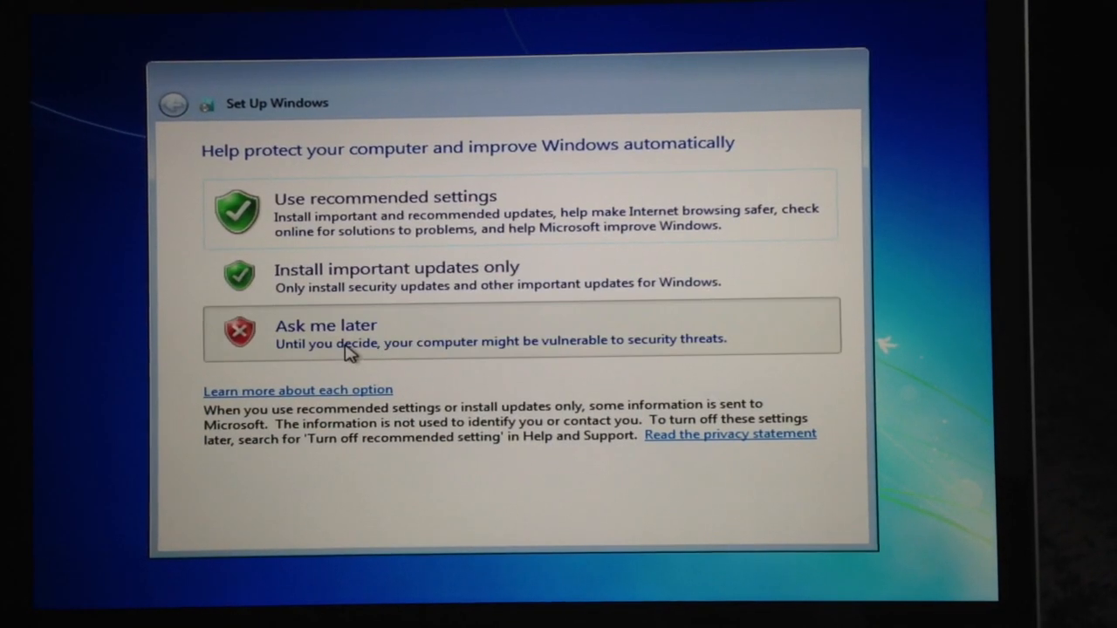
click(338, 328)
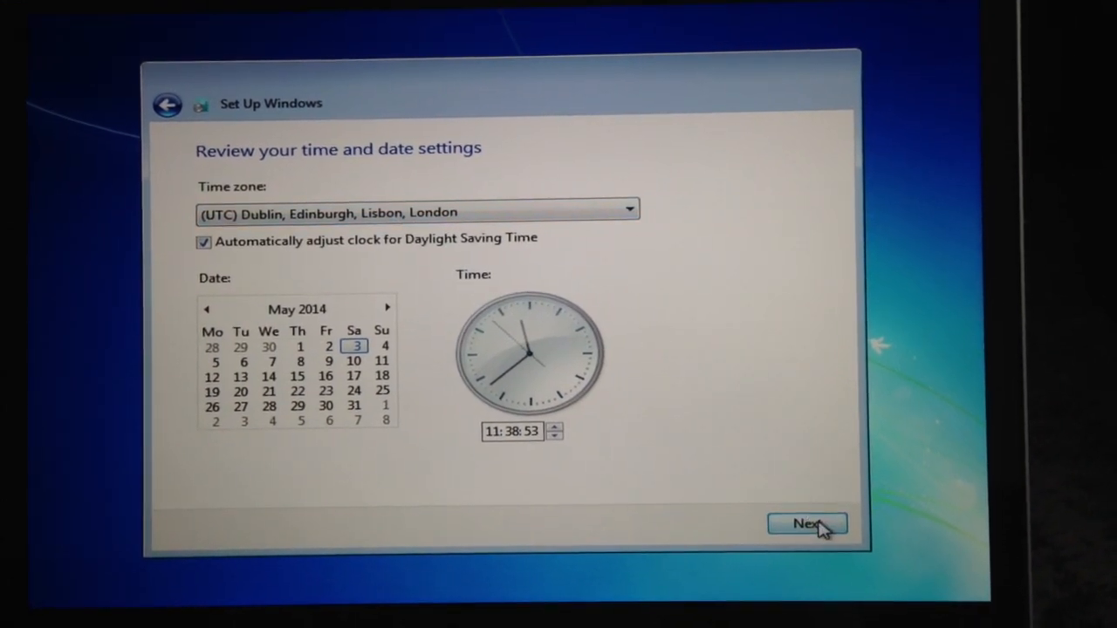
click(813, 524)
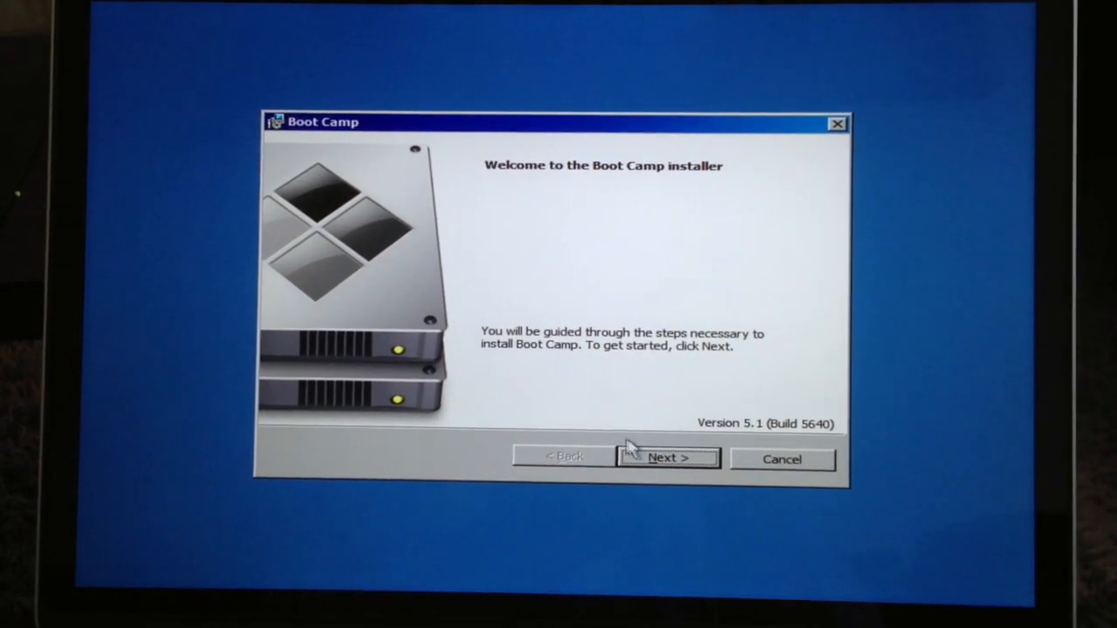
Step: Run the Boot Camp driver installation from the welcome page and quit the finished installer
click(667, 459)
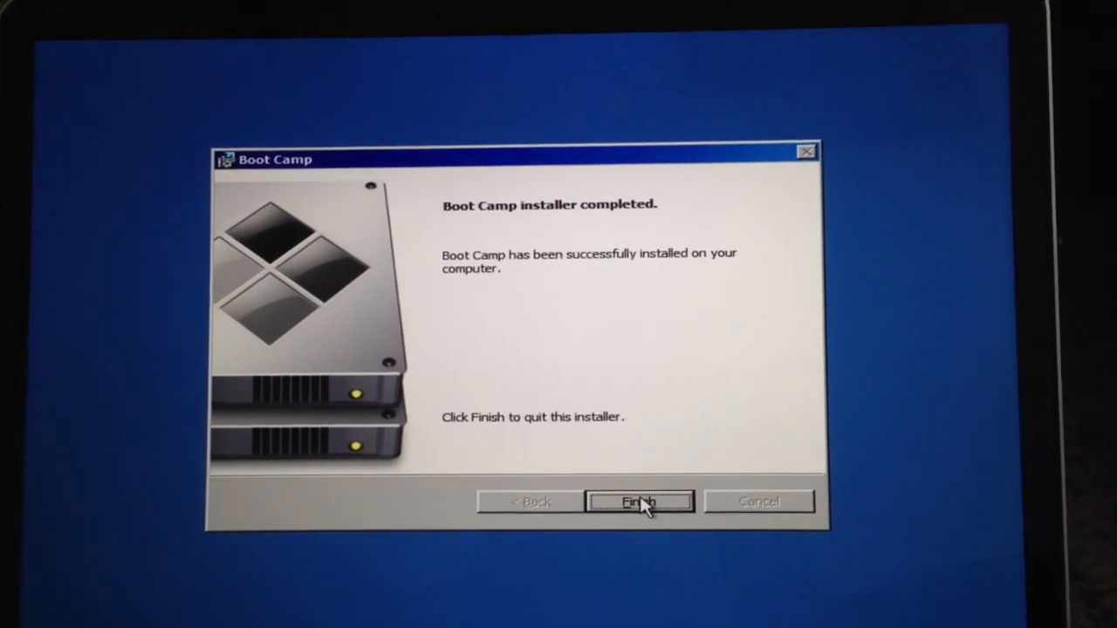
click(639, 501)
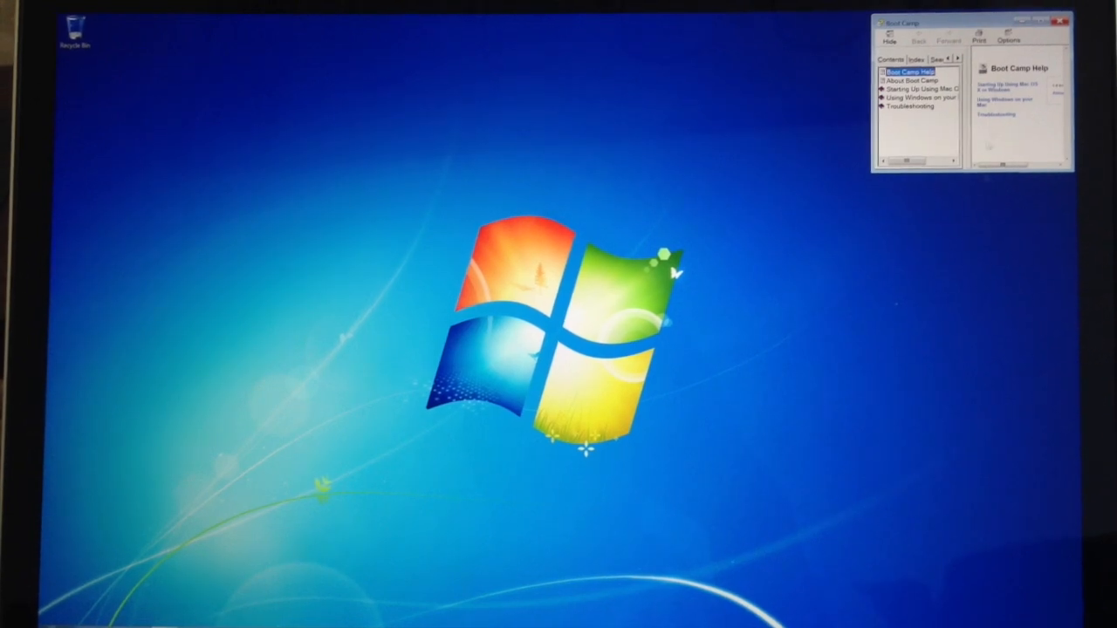
Step: Close Boot Camp Help, open Computer from the Start menu to list the BOOTCAMP and Macintosh HD drives, then reopen Start
click(1075, 24)
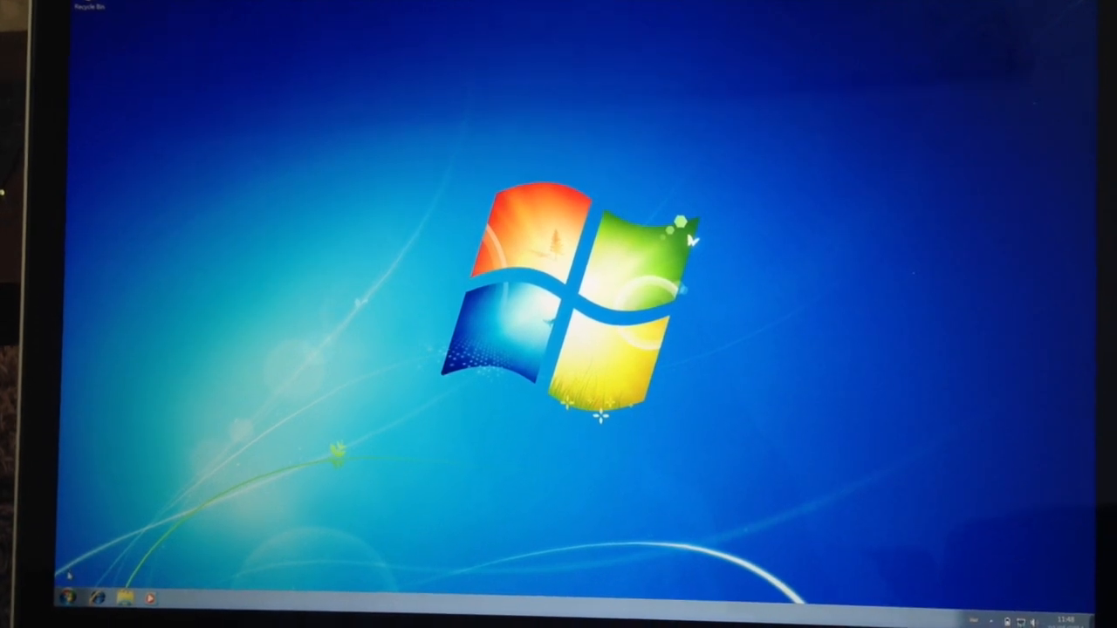
click(67, 597)
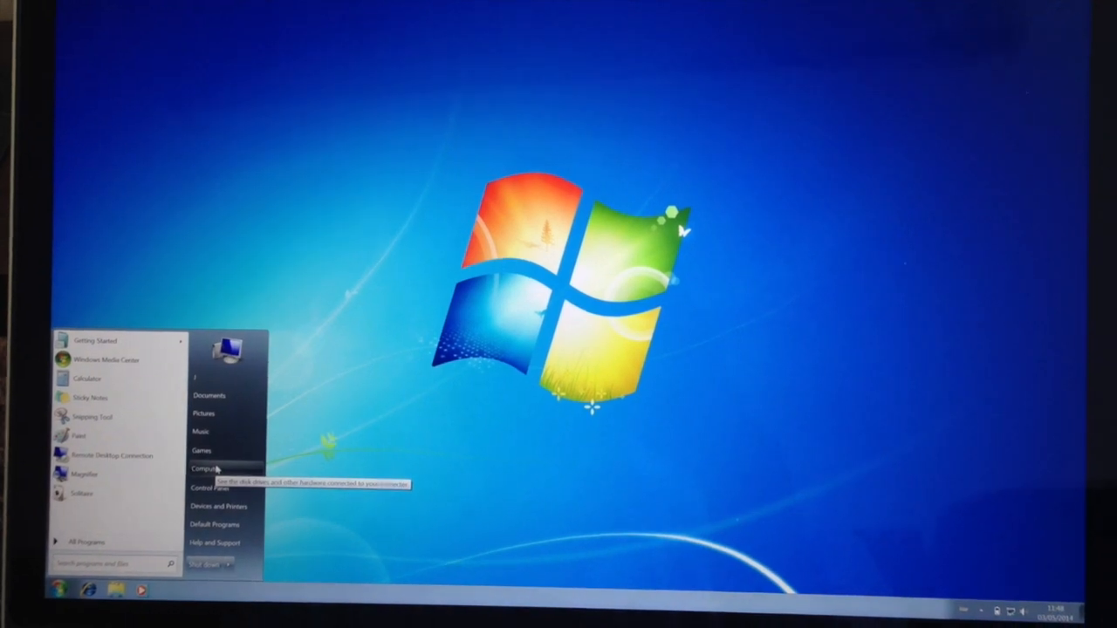
click(206, 466)
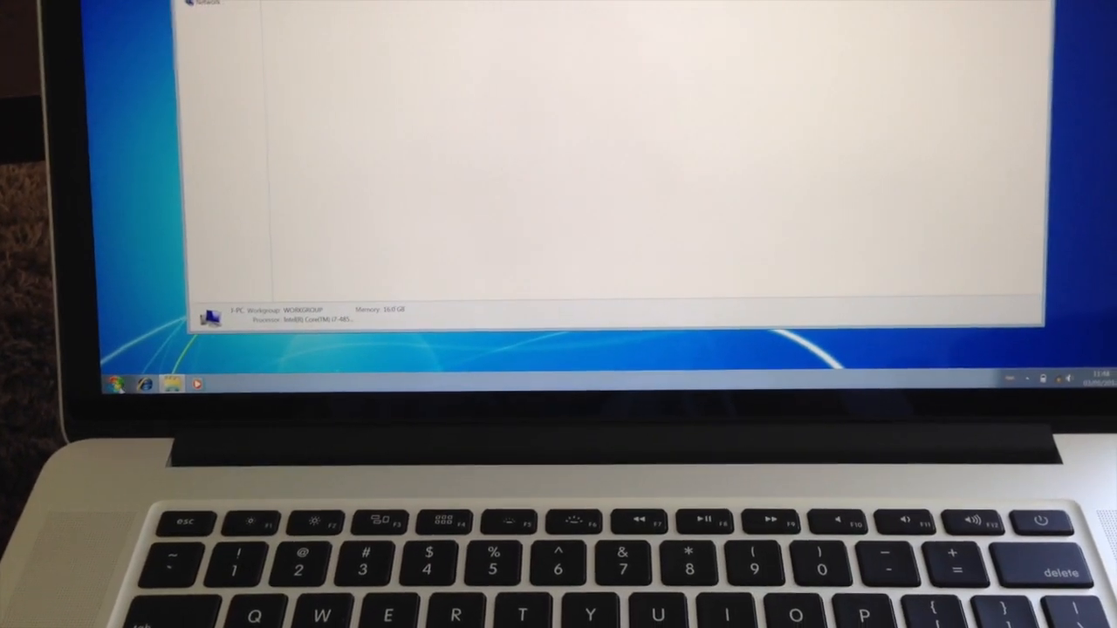
click(119, 394)
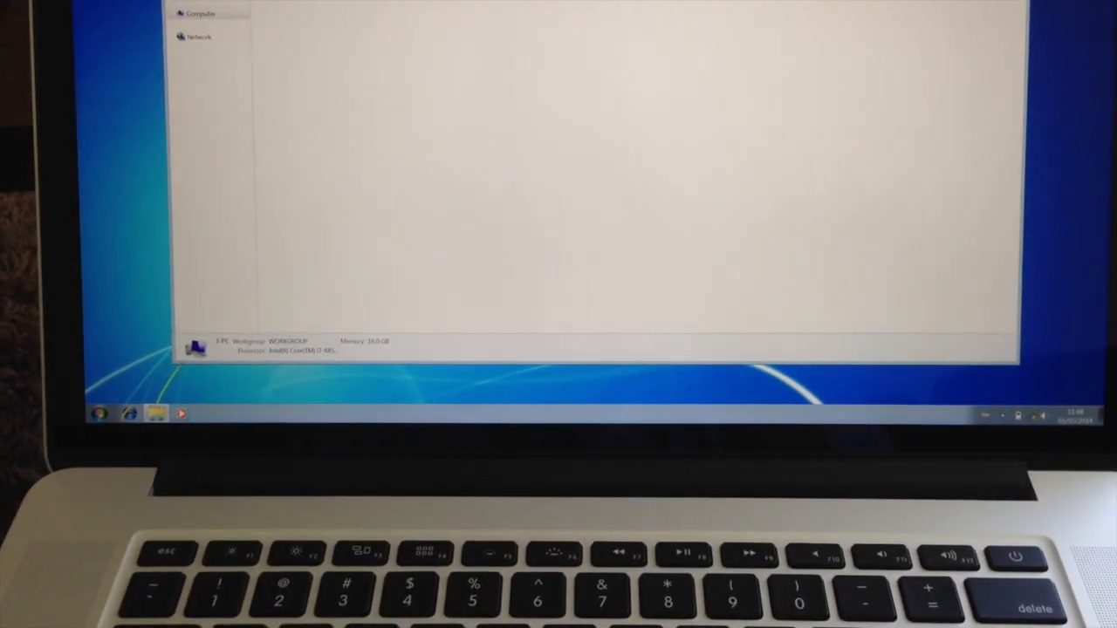
click(101, 412)
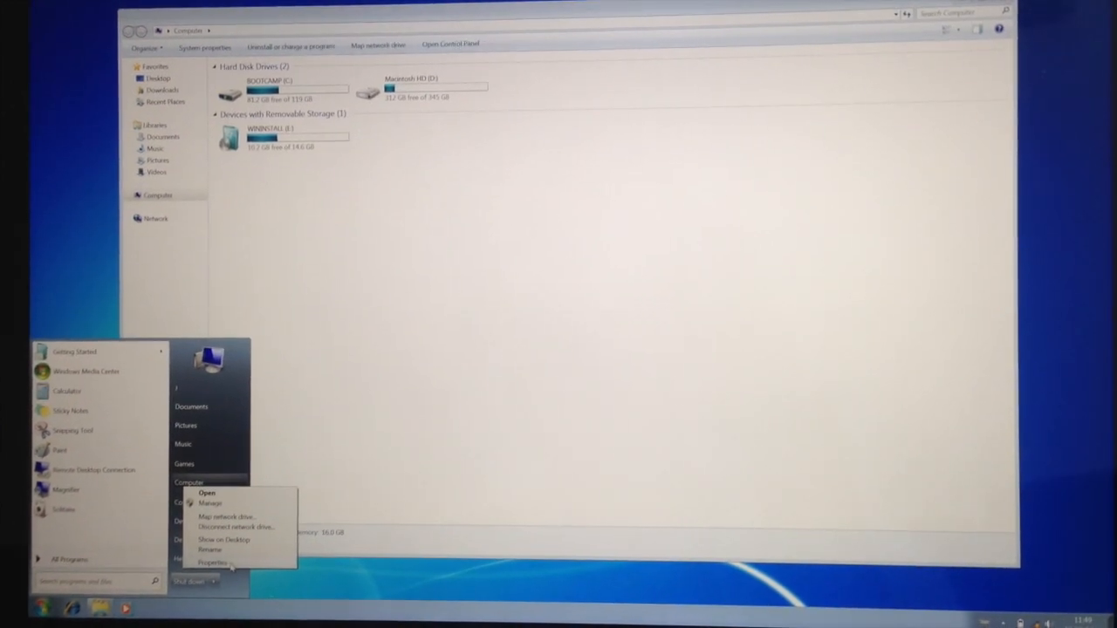
Step: Show the computer's System properties page, then open Device Manager from its left pane
click(213, 555)
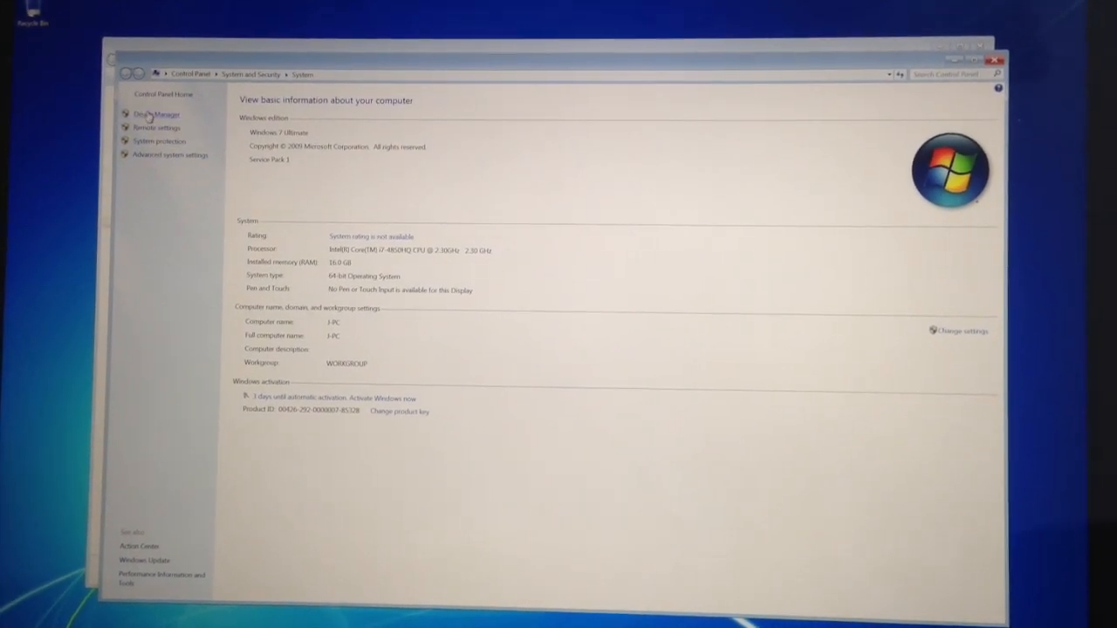
click(150, 115)
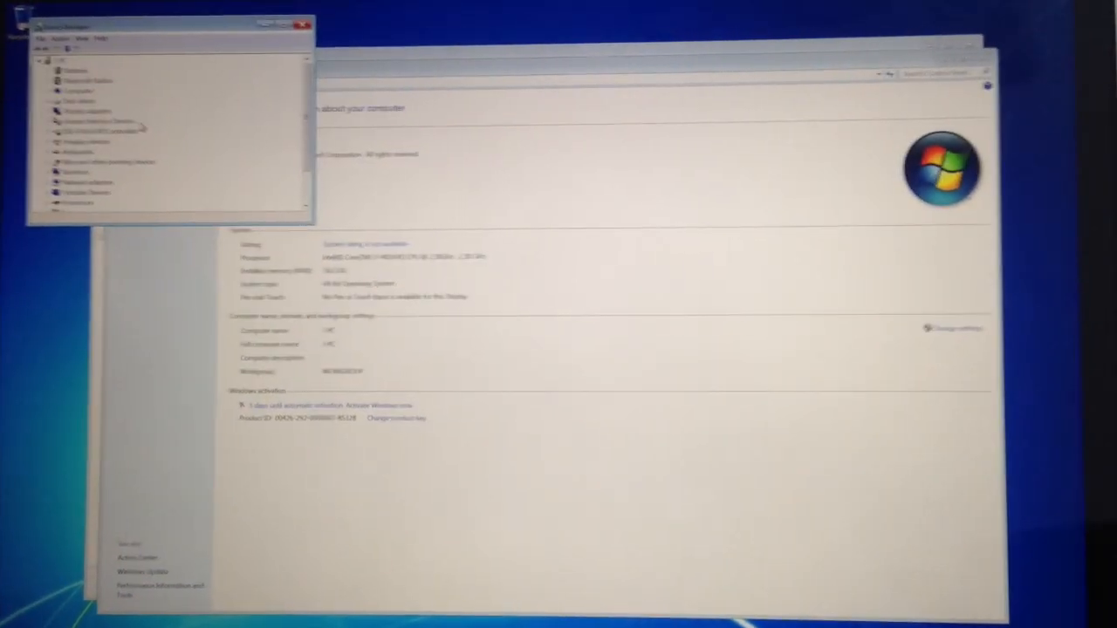